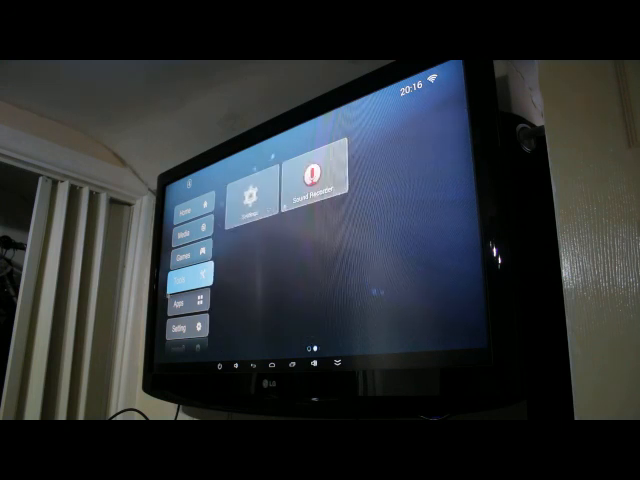
- Select the Tools tab on the launcher to reach the Settings tile
left_click(185, 294)
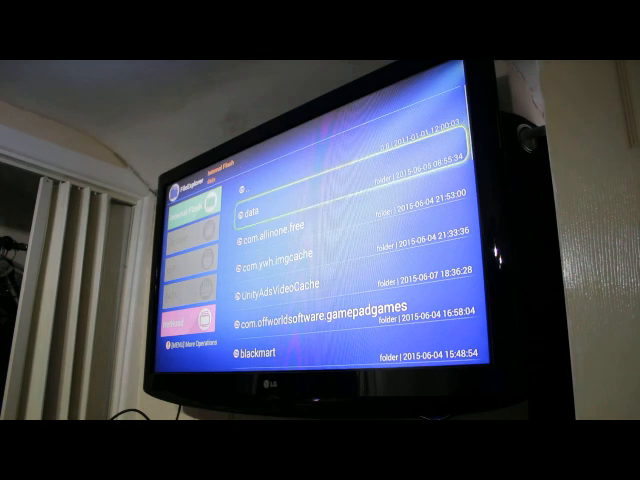
- Scroll through the Internal Flash folders, then exit FileExplorer to the launcher's Tools apps
scroll("down", 3)
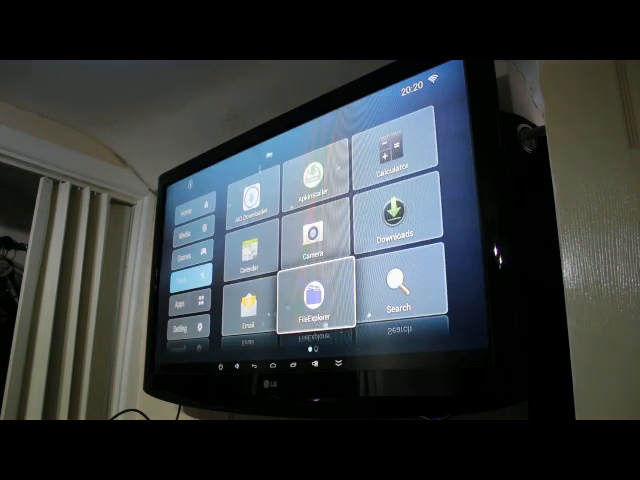
left_click(390, 300)
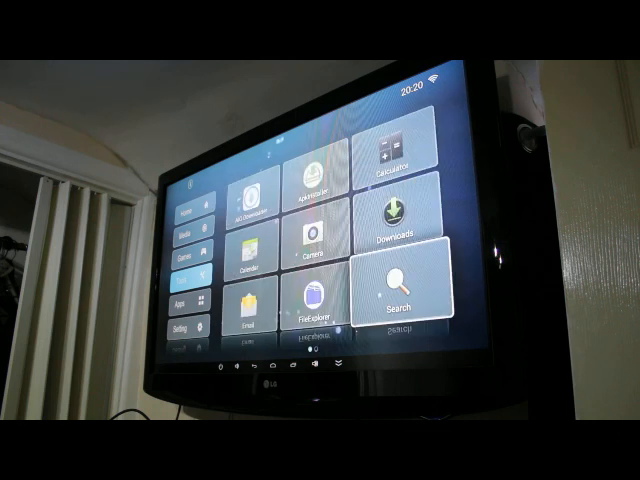